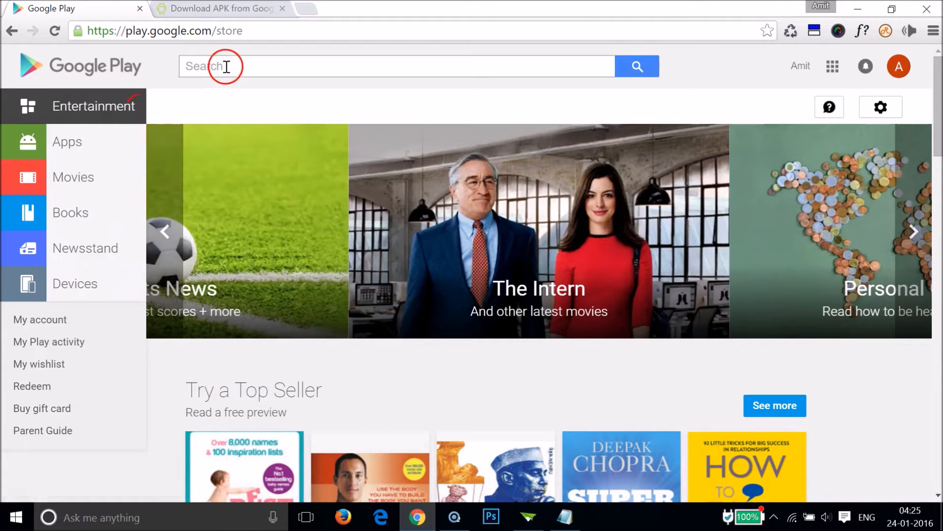
mouse_move(173, 89)
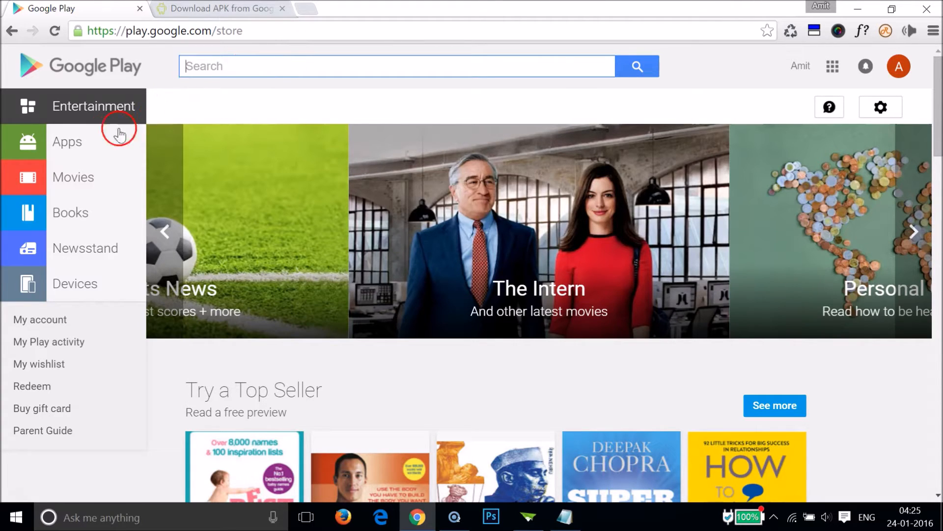
Step: Show the New + Updated Games row in Apps and bring up link options on the Resort Tycoon tile
click(67, 142)
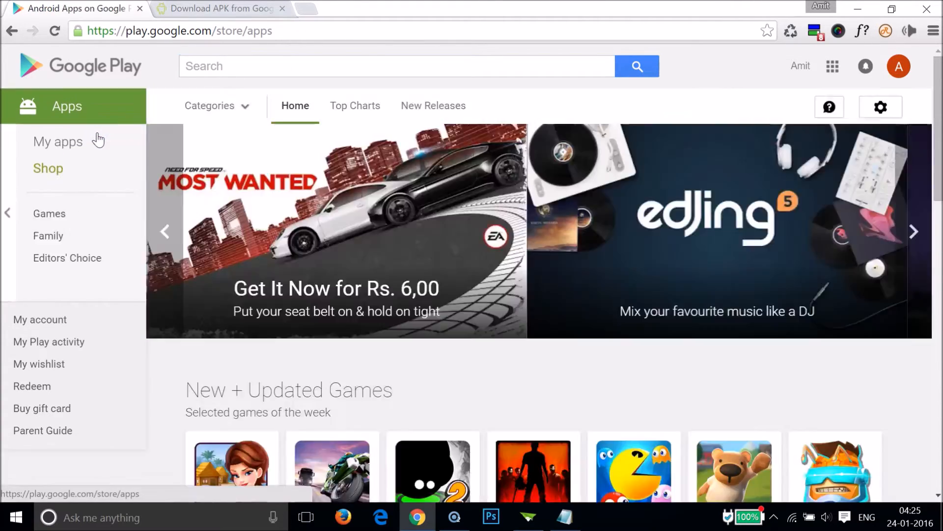
scroll(down, 3)
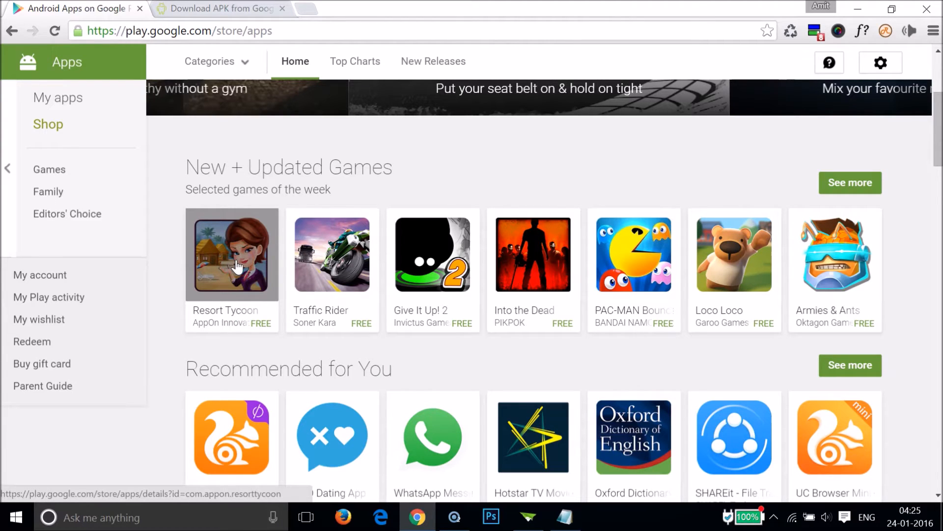
right_click(231, 252)
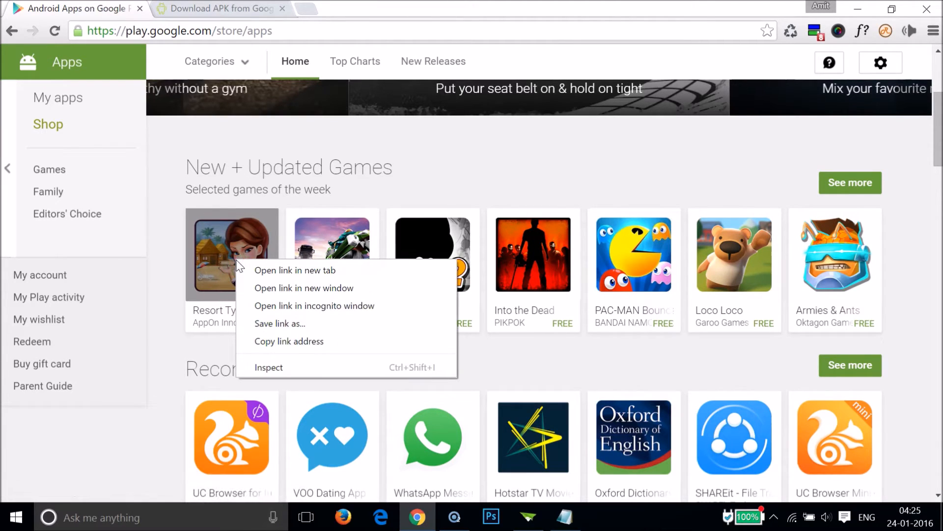
mouse_move(289, 341)
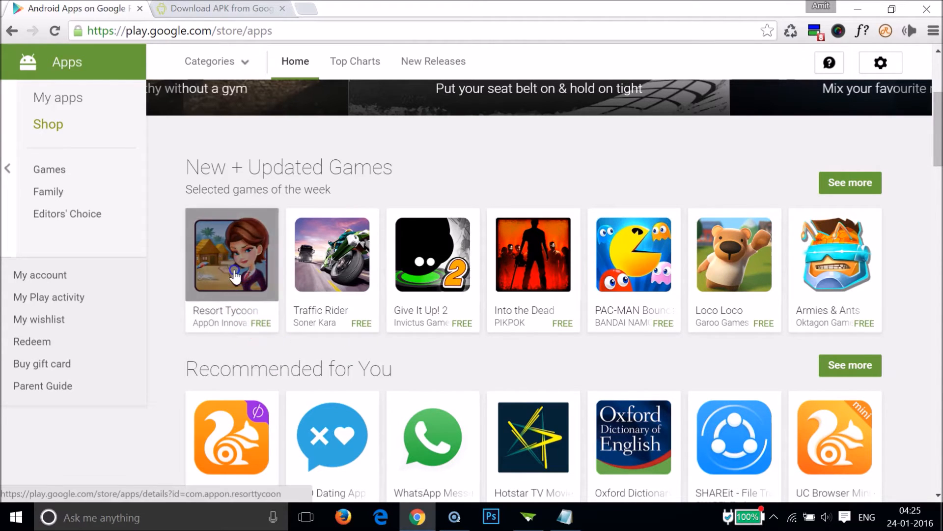
Step: Open the Resort Tycoon details page and copy its Google Play URL from the address bar
click(232, 254)
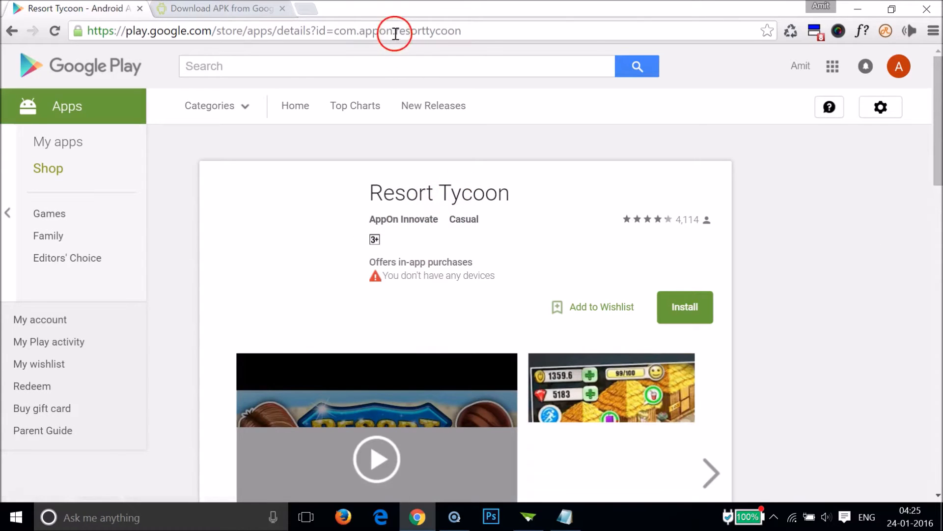
right_click(394, 32)
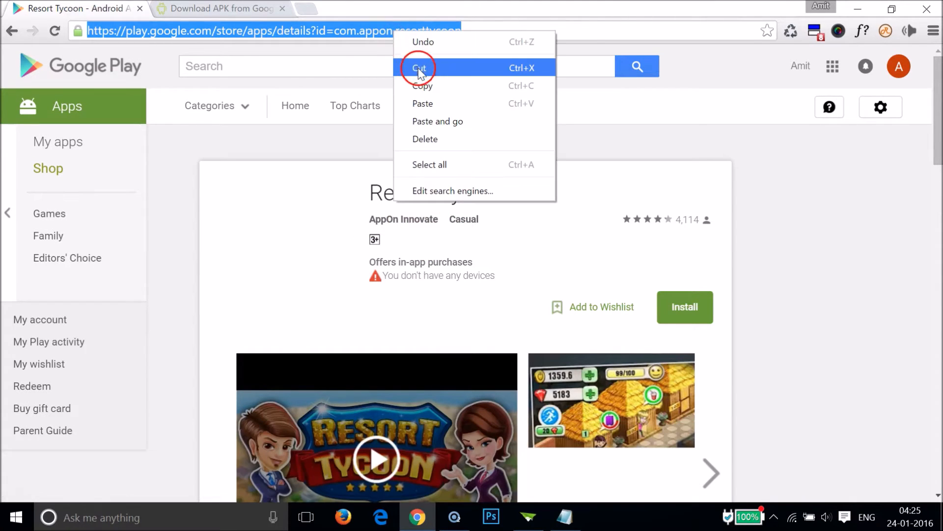
click(219, 8)
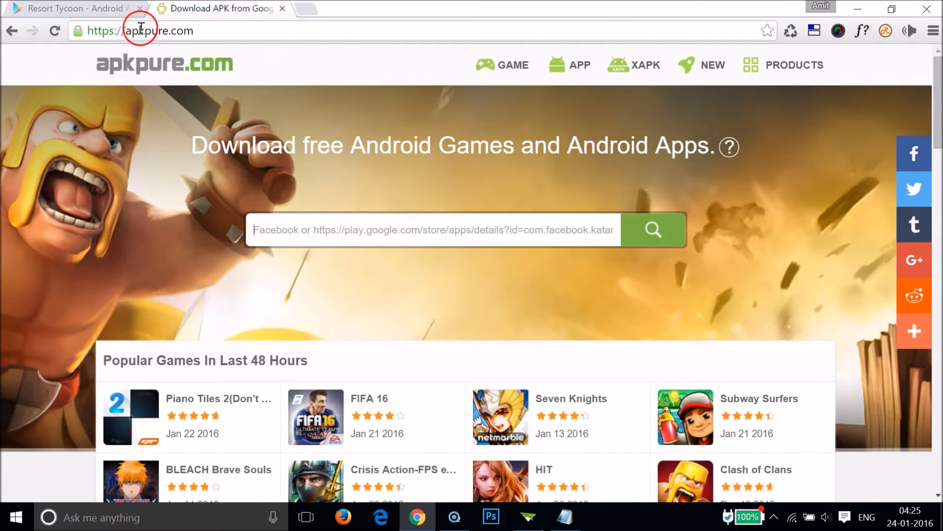
mouse_move(208, 30)
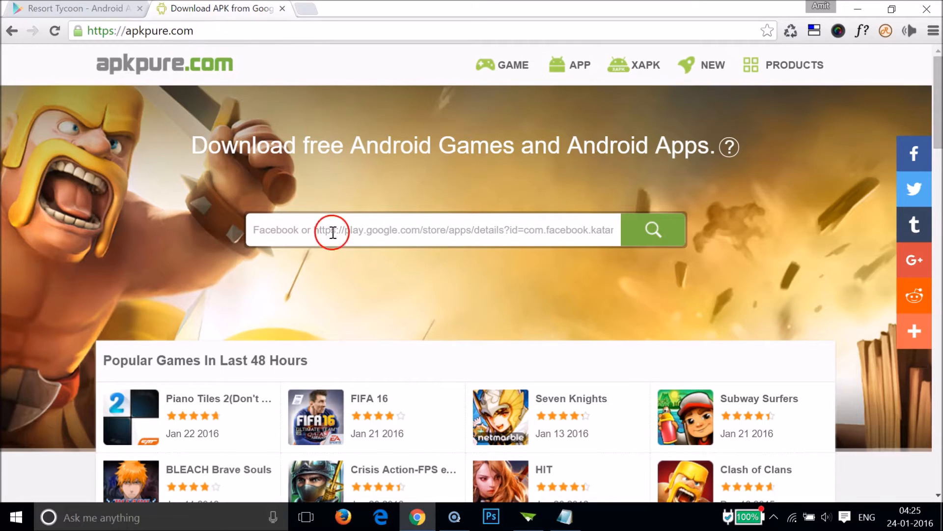
Step: Paste the Resort Tycoon Google Play URL into APKPure's search box
right_click(332, 233)
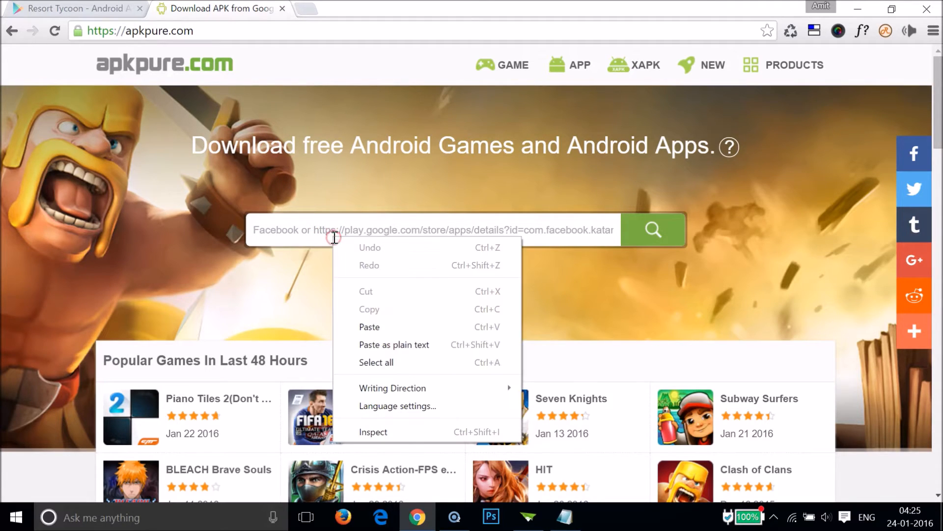
click(369, 327)
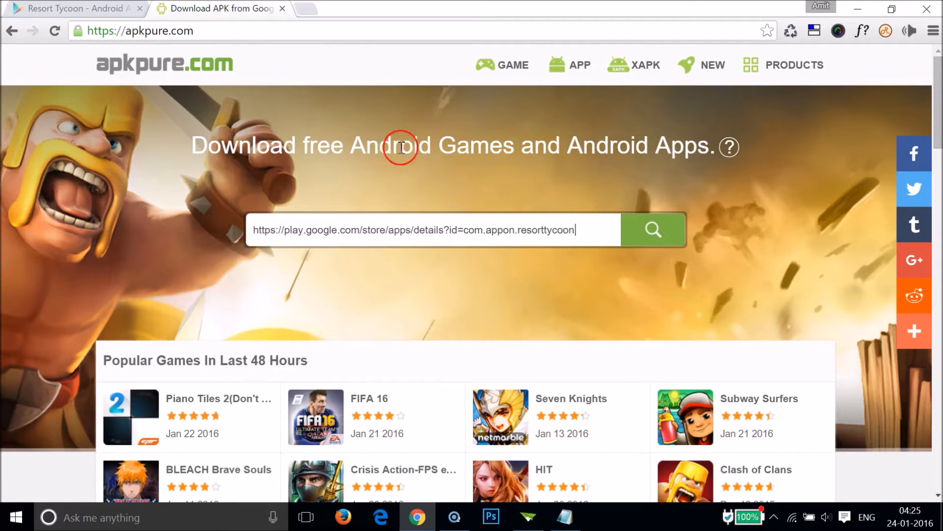
mouse_move(675, 153)
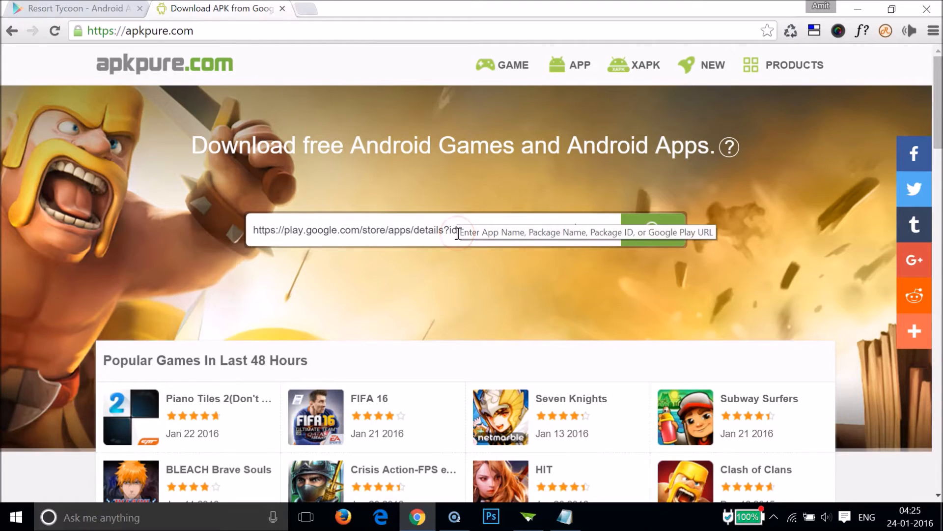
click(458, 234)
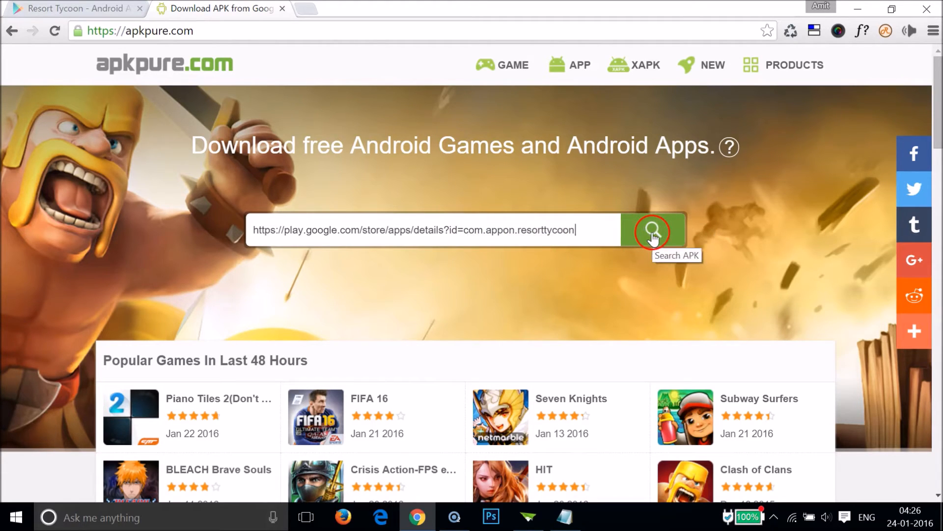
Step: Search the pasted URL and reach the Resort Tycoon APK page showing version 1.9, 9.7 MB
click(653, 231)
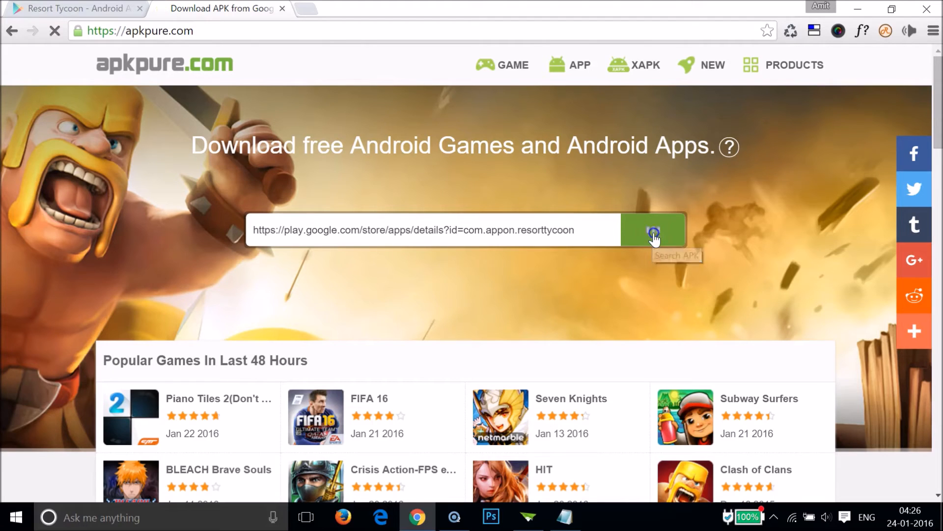
click(653, 230)
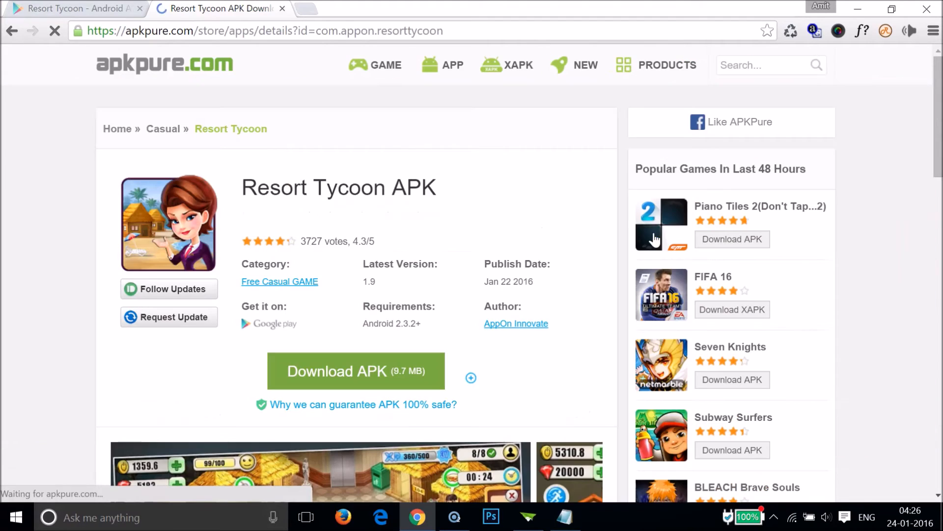
scroll(down, 3)
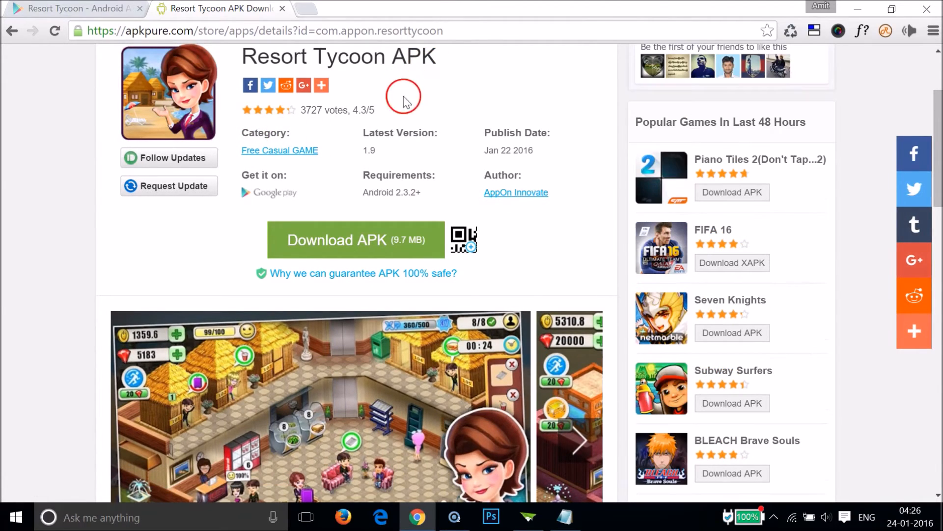
mouse_move(513, 134)
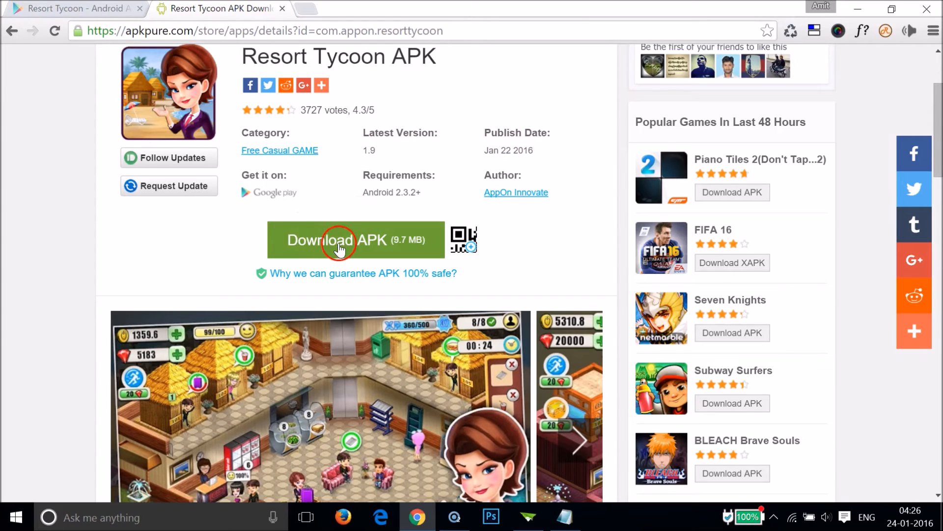
mouse_move(361, 243)
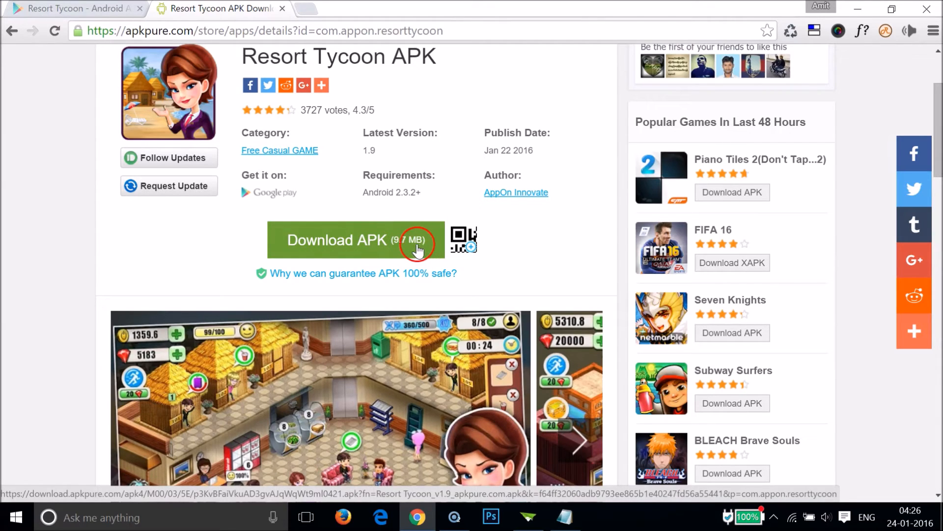
Step: Start the 9.7 MB Resort Tycoon v1.9 APK download via the green Download APK button
click(355, 240)
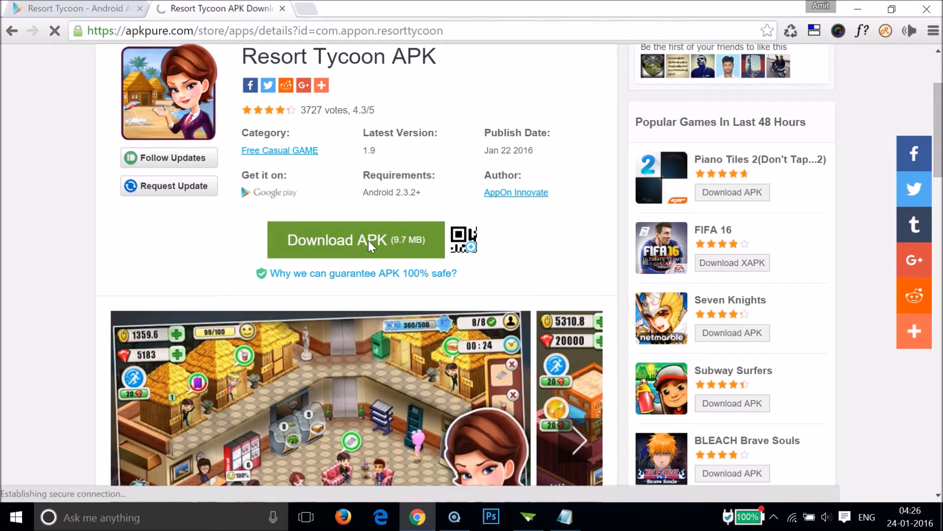
click(356, 240)
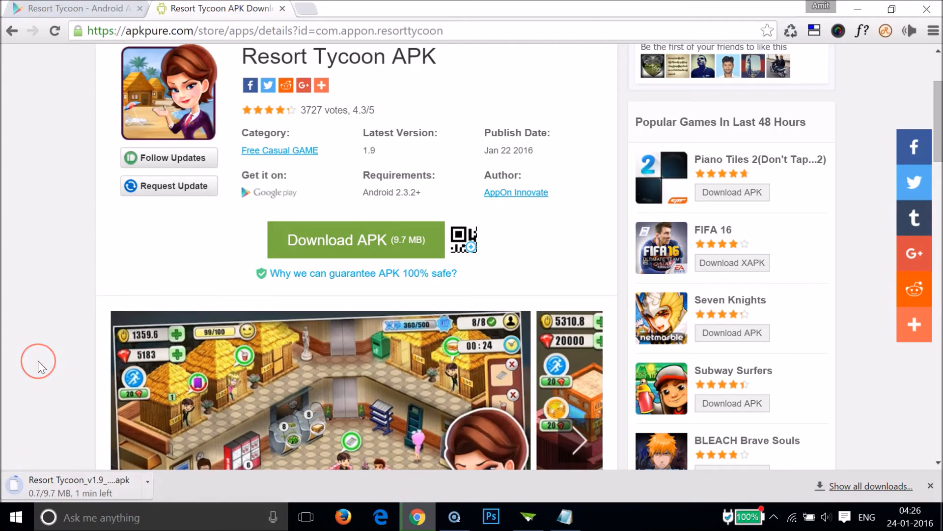
mouse_move(41, 382)
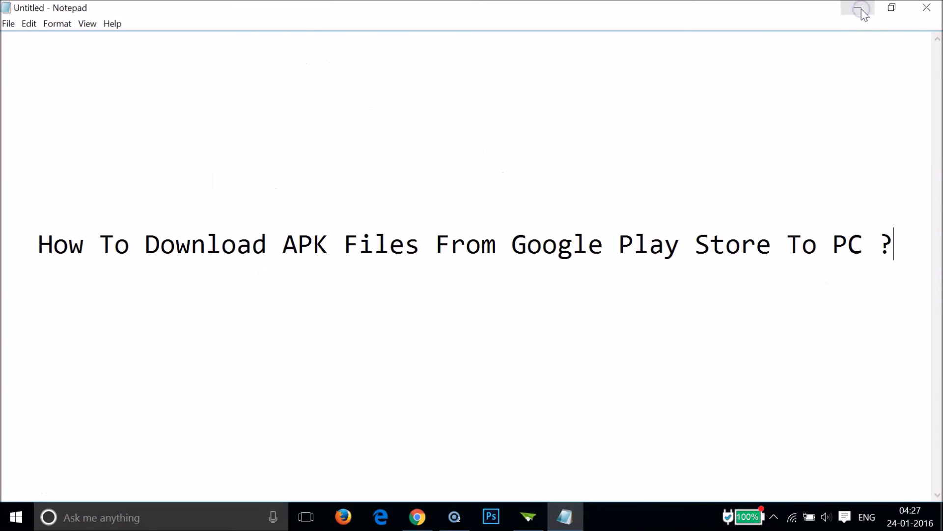
click(860, 11)
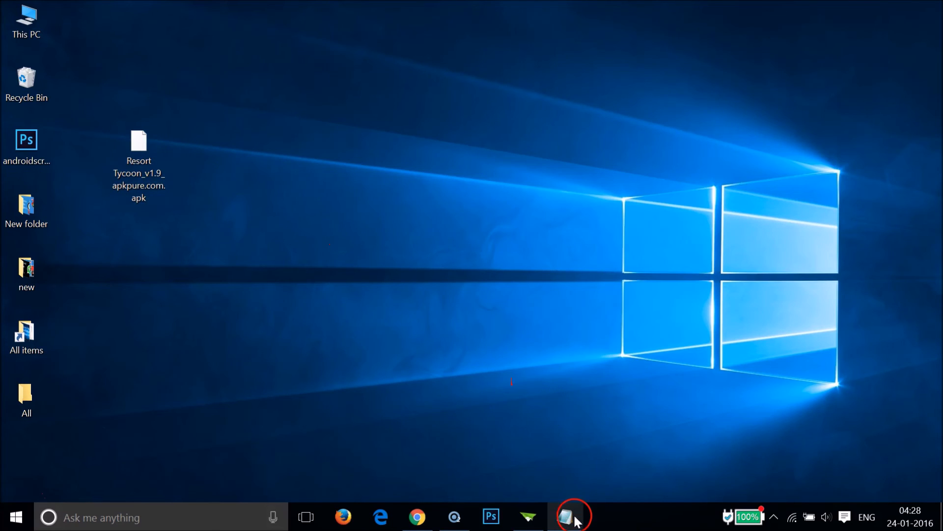
click(571, 516)
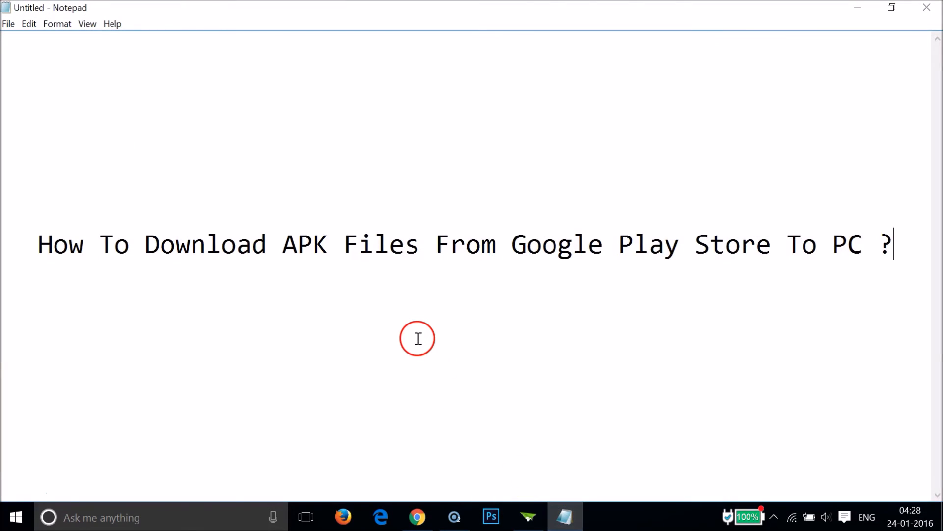